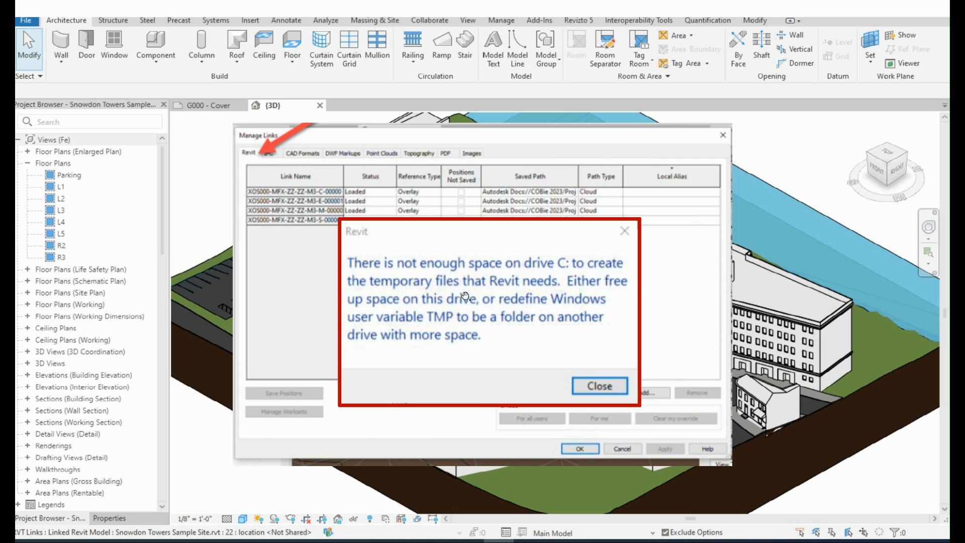
{"action": "mouse_move", "coordinate": [603, 315]}
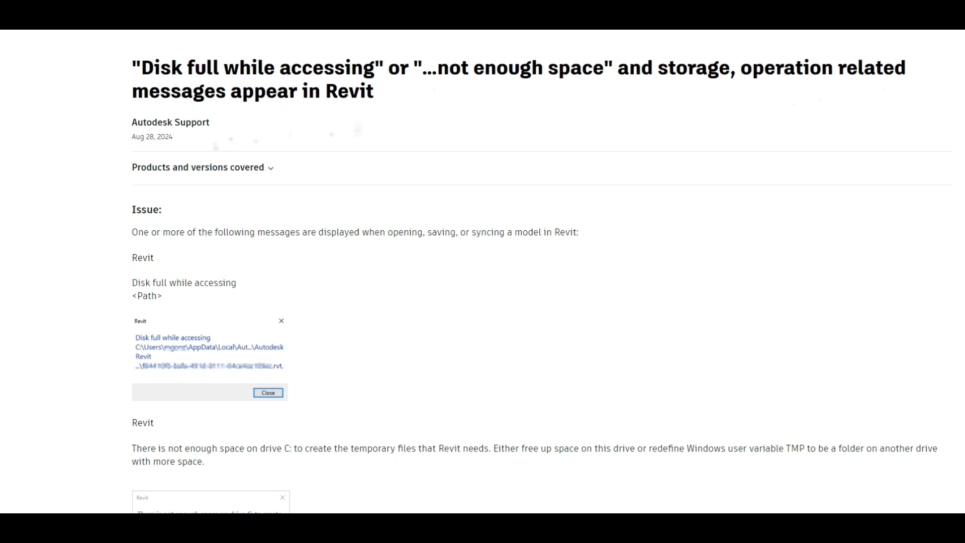
{"action": "mouse_move", "coordinate": [379, 244]}
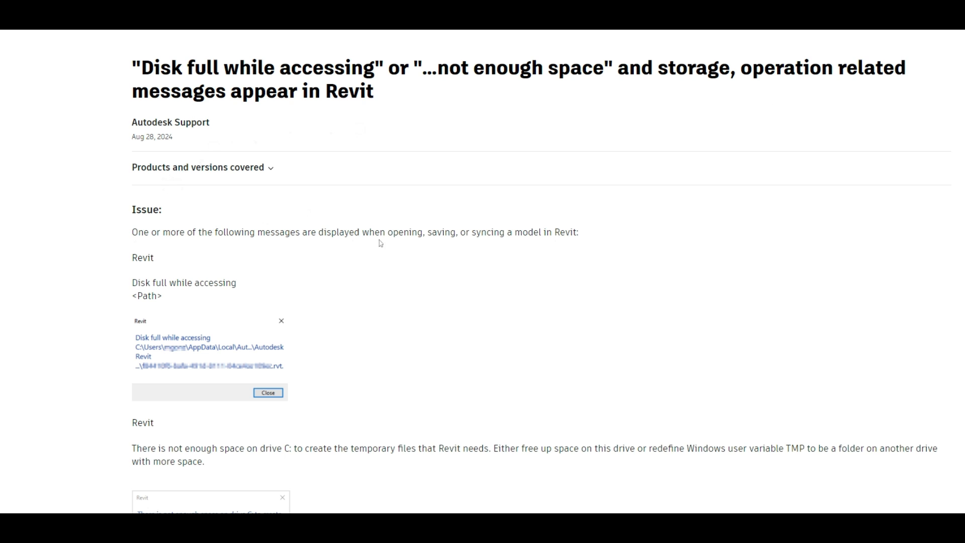
{"action": "scroll", "scroll_direction": "down", "scroll_amount": 3}
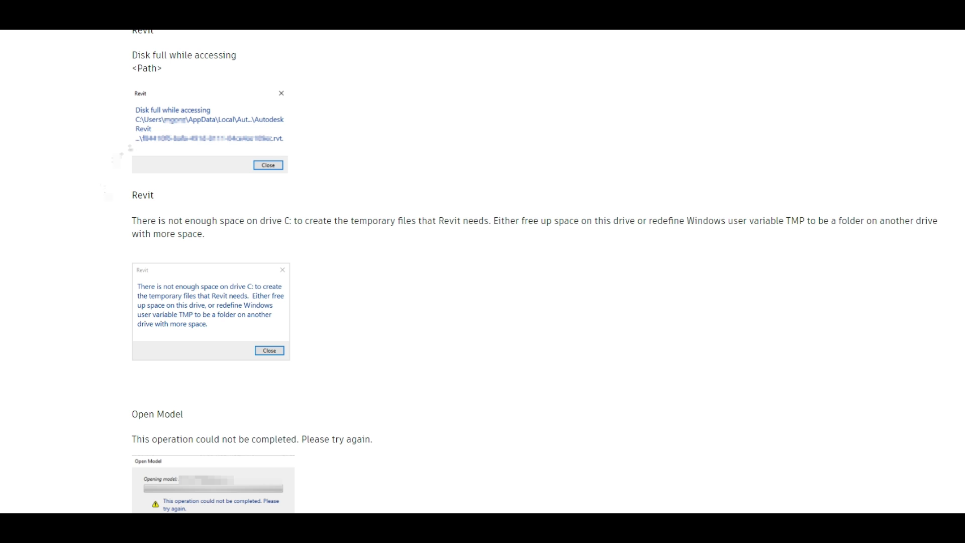
{"action": "scroll", "scroll_direction": "down", "scroll_amount": 3}
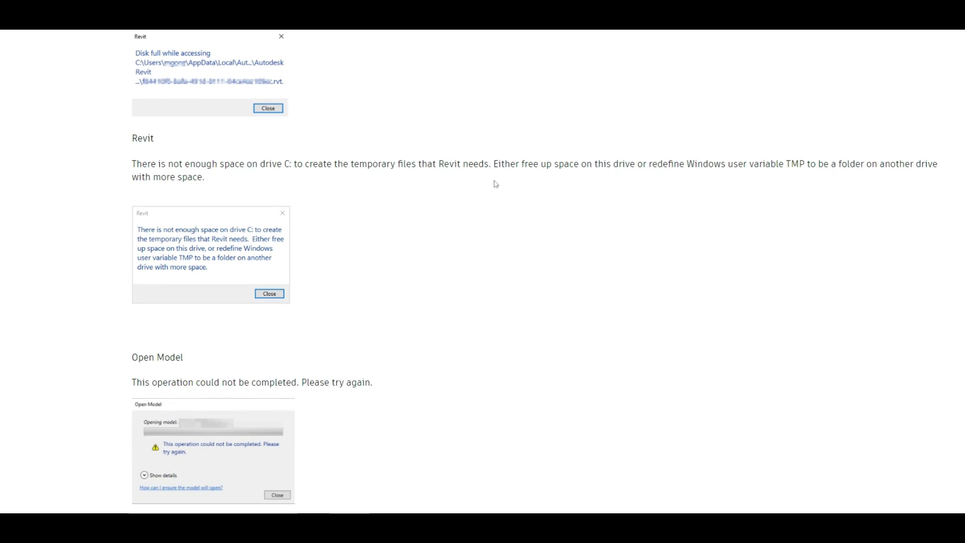
{"action": "scroll", "scroll_direction": "down", "scroll_amount": 3}
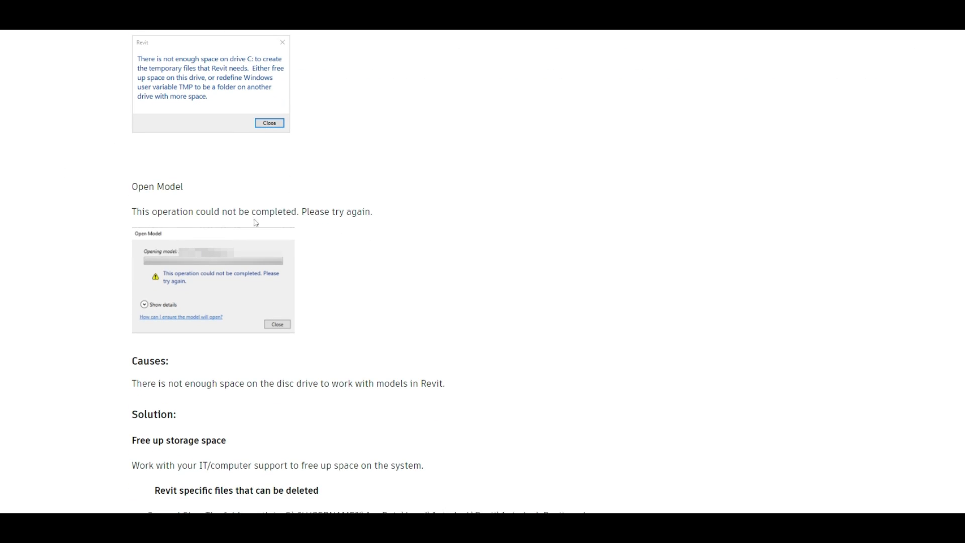
{"action": "scroll", "scroll_direction": "down", "scroll_amount": 3}
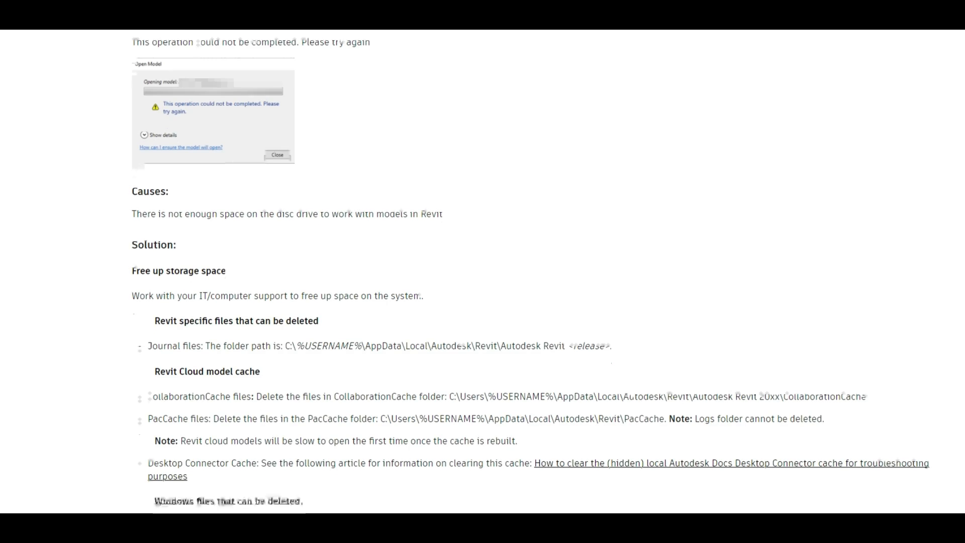
{"action": "scroll", "scroll_direction": "down", "scroll_amount": 3}
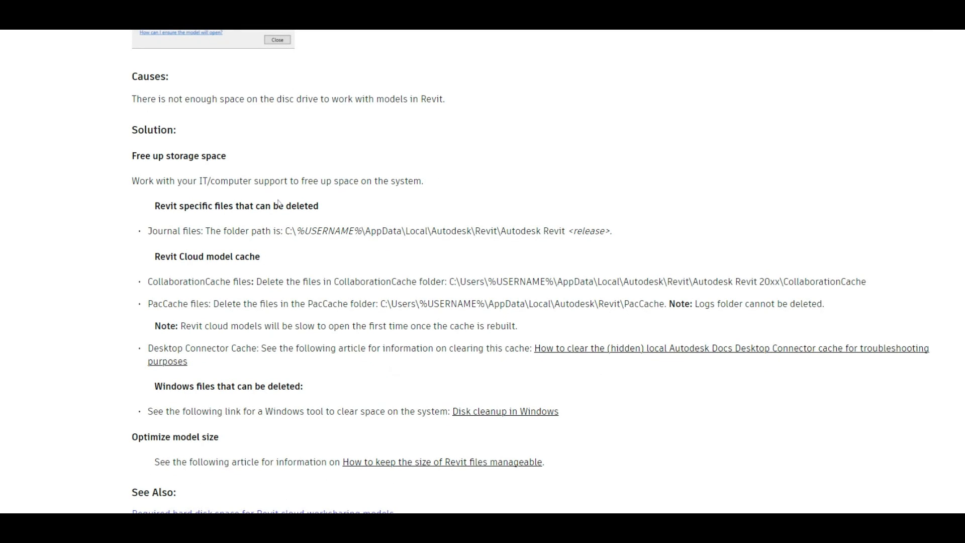
{"action": "mouse_move", "coordinate": [225, 201]}
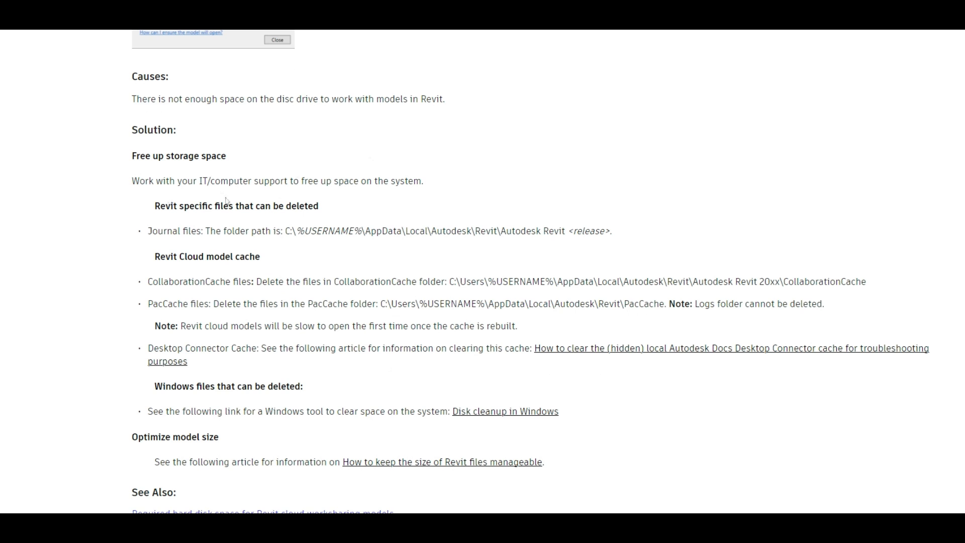
{"action": "mouse_move", "coordinate": [178, 246]}
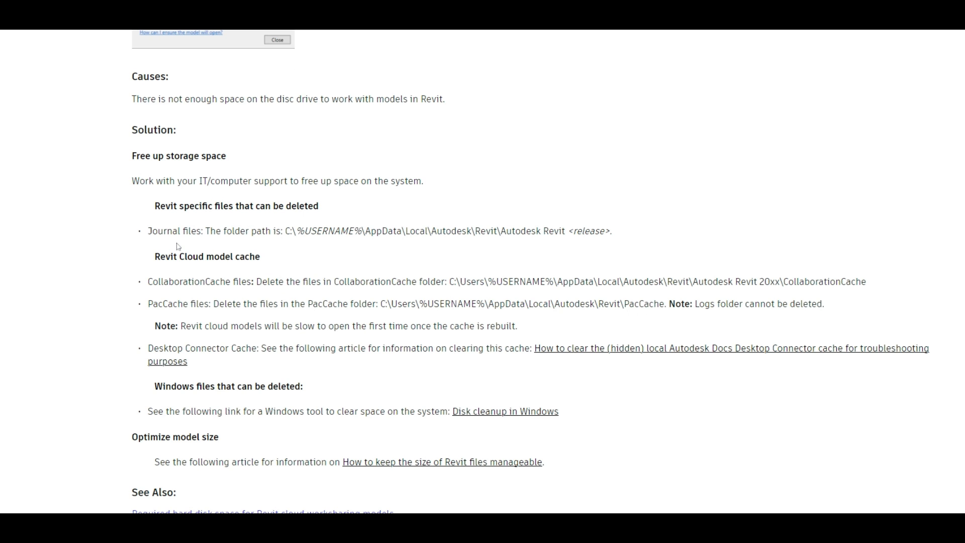
{"action": "scroll", "scroll_direction": "down", "scroll_amount": 3}
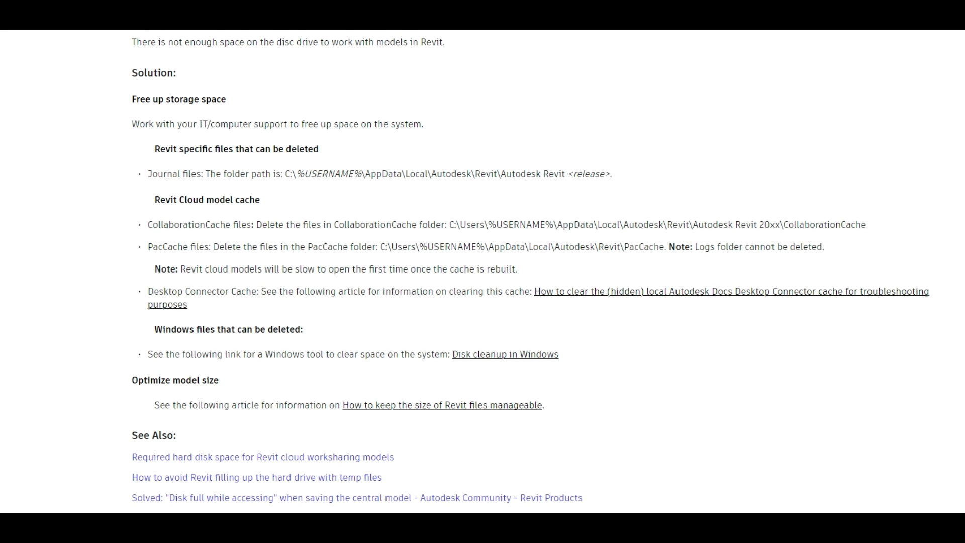
{"action": "scroll", "scroll_direction": "down", "scroll_amount": 3}
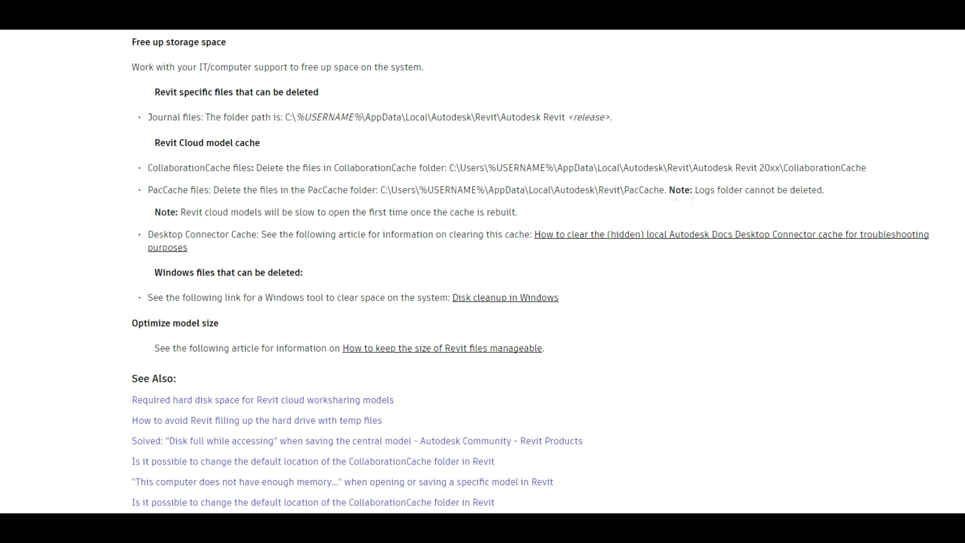
{"action": "scroll", "scroll_direction": "down", "scroll_amount": 3}
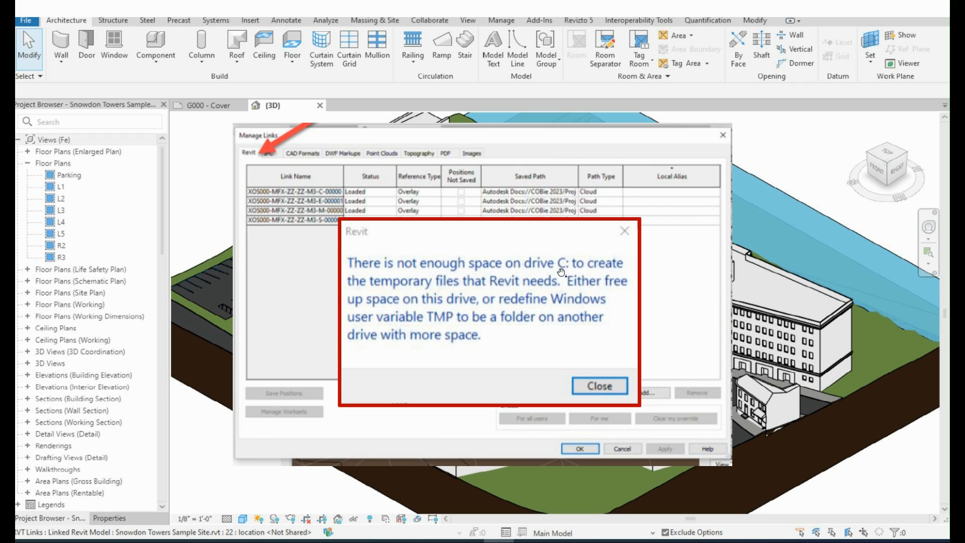
{"action": "mouse_move", "coordinate": [431, 296]}
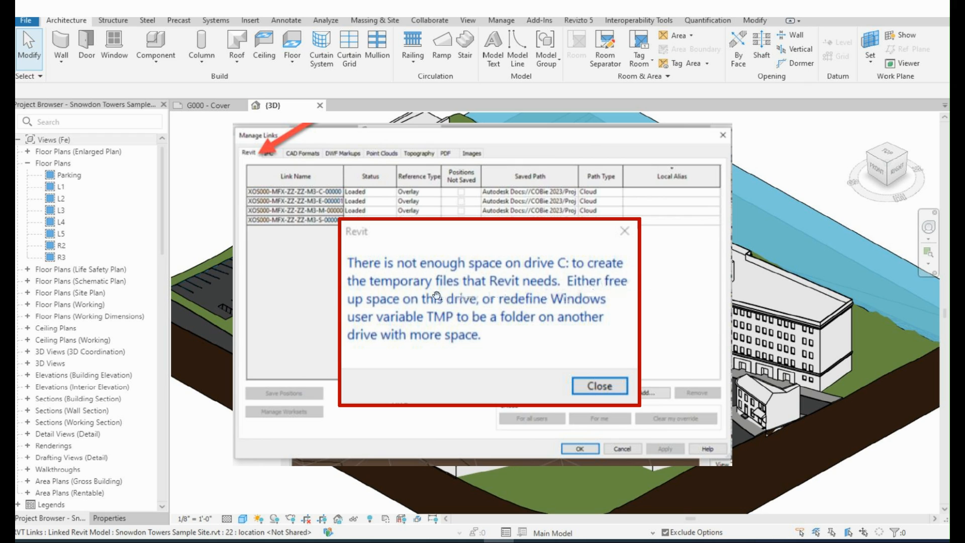
{"action": "mouse_move", "coordinate": [549, 328]}
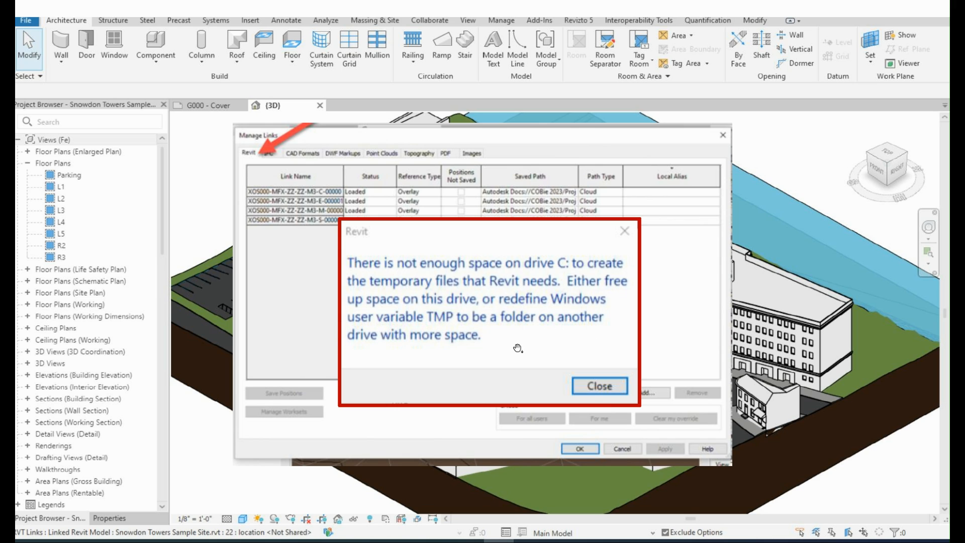
{"action": "mouse_move", "coordinate": [275, 213]}
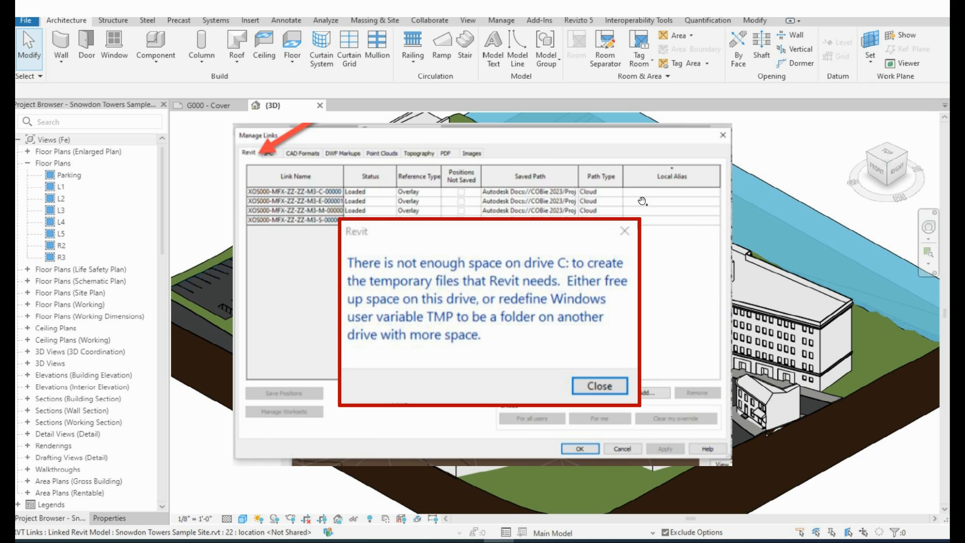
{"action": "mouse_move", "coordinate": [641, 201]}
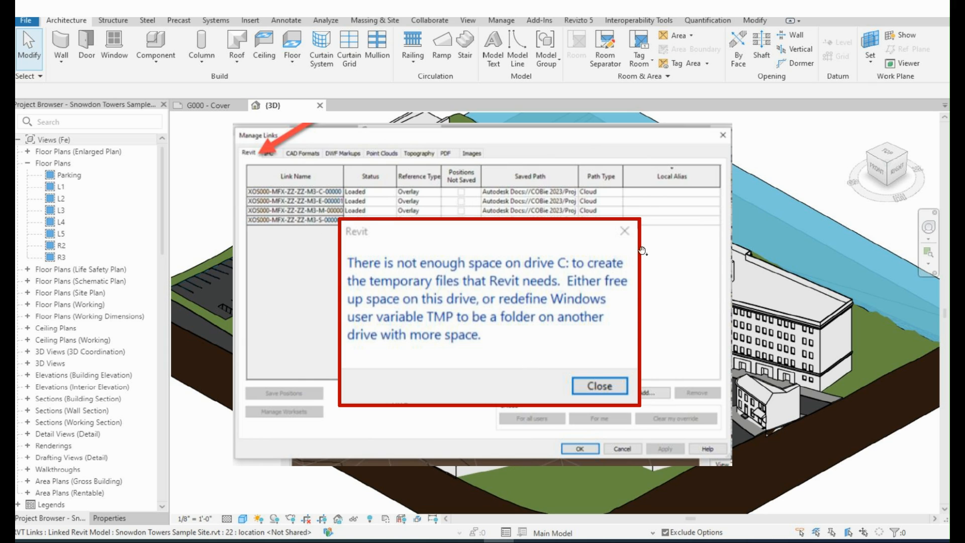
{"action": "mouse_move", "coordinate": [321, 365]}
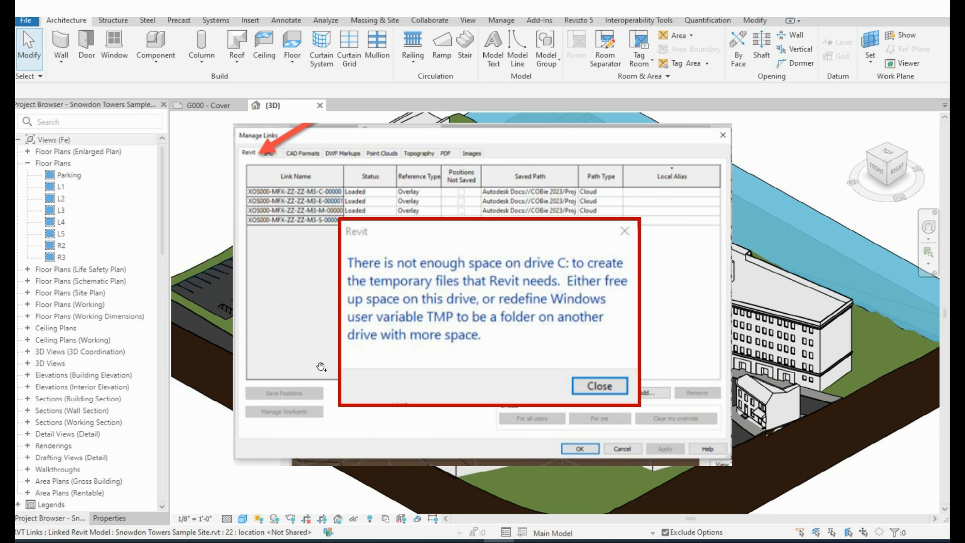
{"action": "mouse_move", "coordinate": [321, 367]}
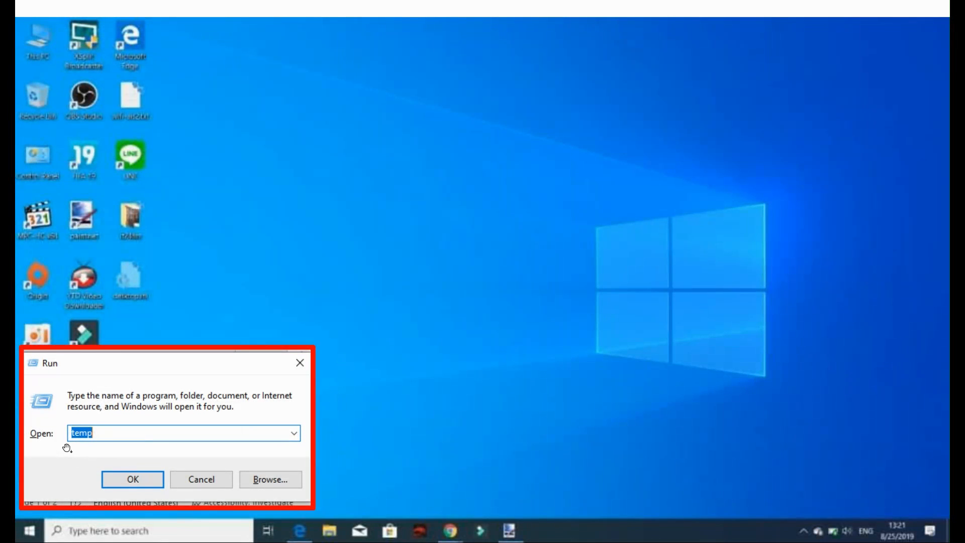
{"action": "mouse_move", "coordinate": [96, 447]}
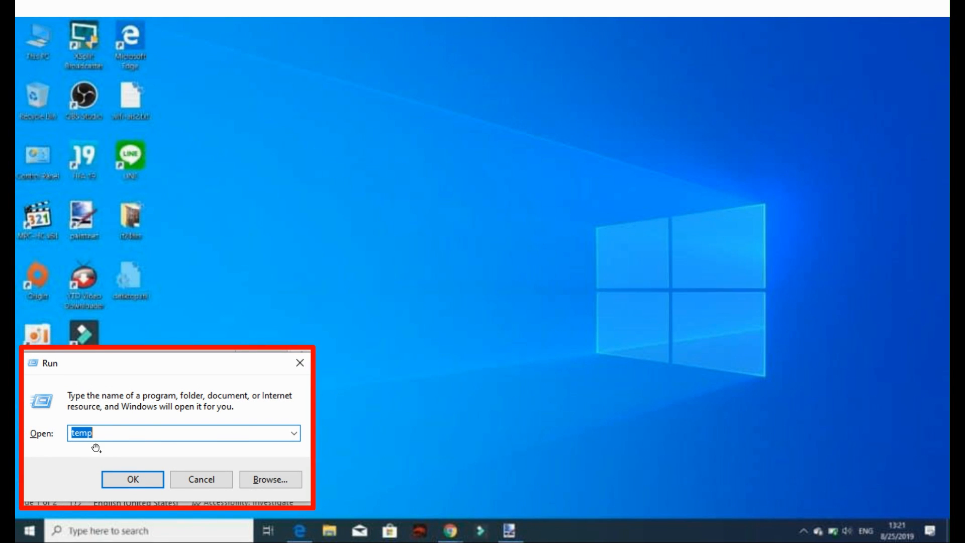
{"action": "mouse_move", "coordinate": [397, 447]}
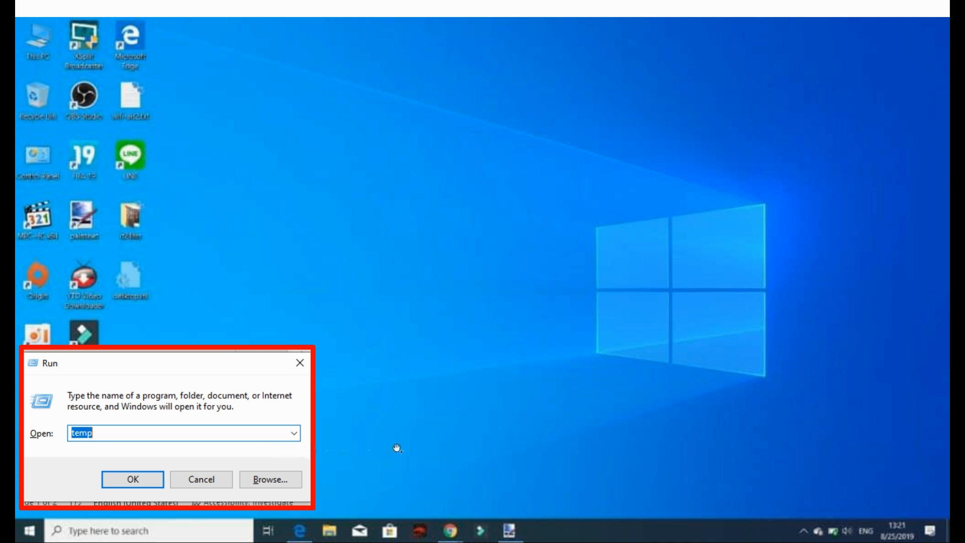
{"action": "mouse_move", "coordinate": [482, 128]}
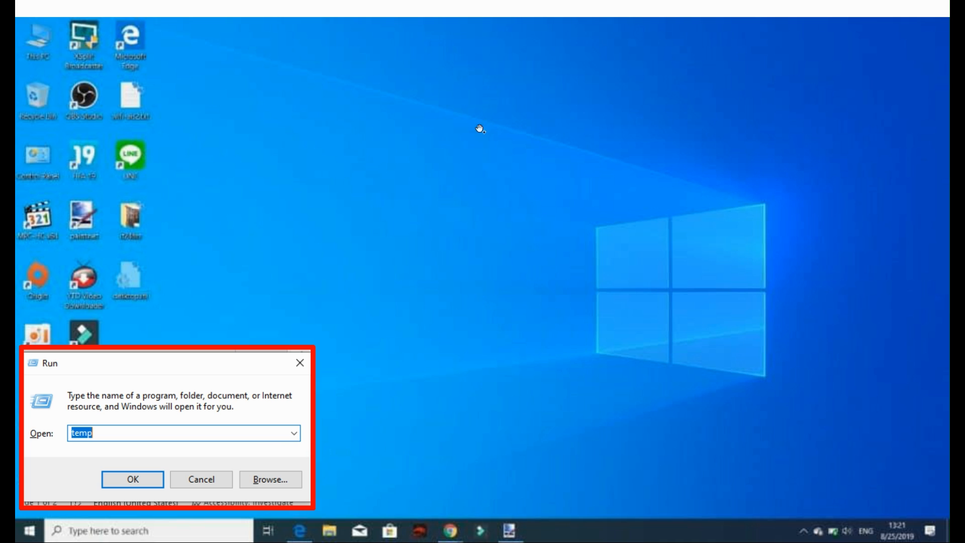
{"action": "mouse_move", "coordinate": [454, 229]}
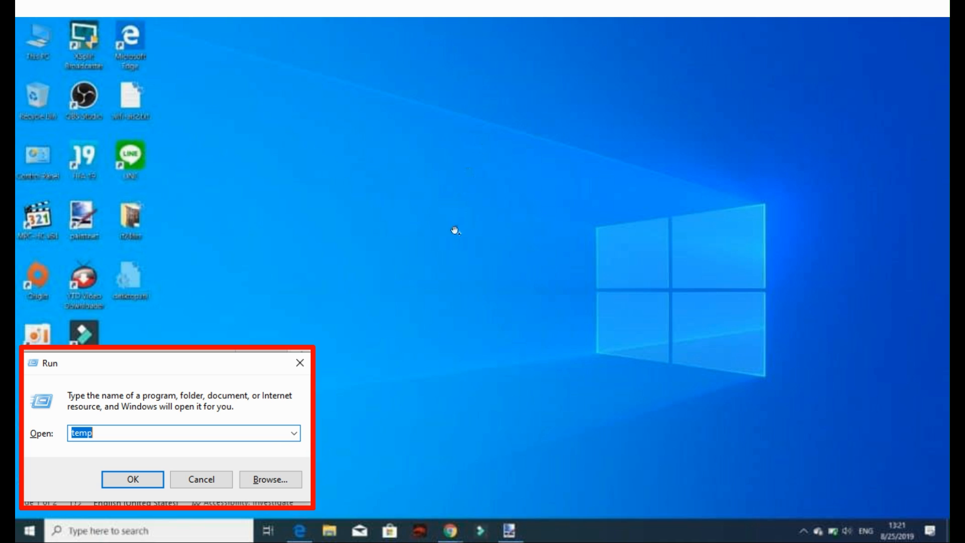
{"action": "mouse_move", "coordinate": [446, 260]}
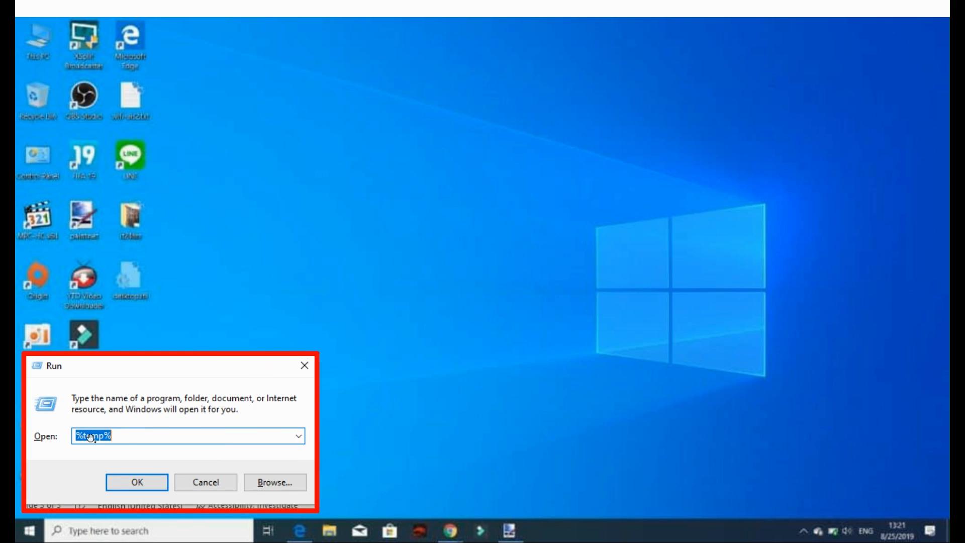
{"action": "mouse_move", "coordinate": [486, 291]}
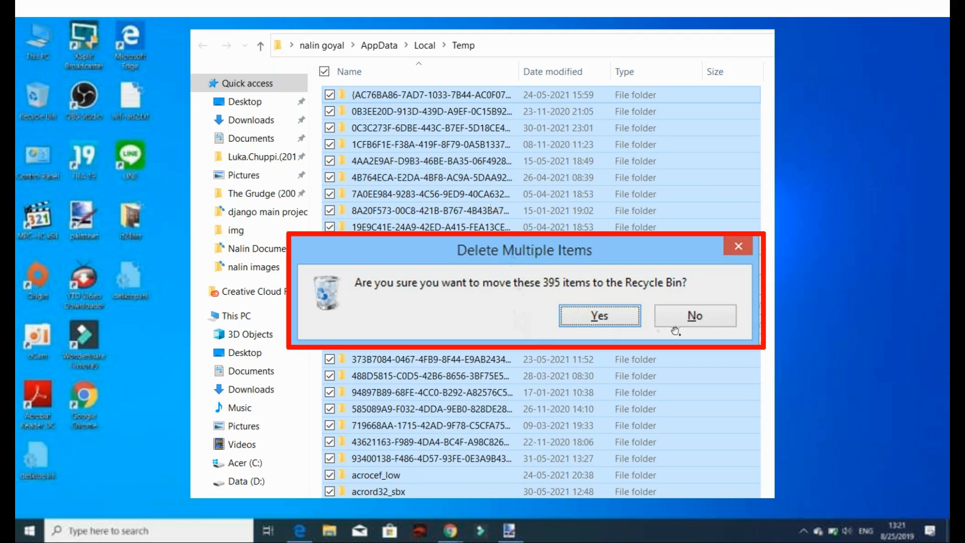
{"action": "mouse_move", "coordinate": [537, 340]}
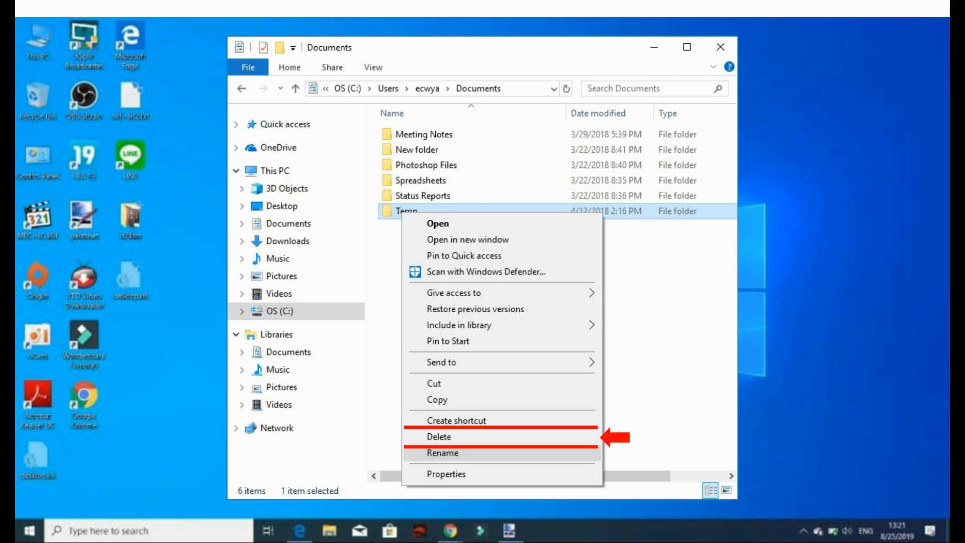
{"action": "mouse_move", "coordinate": [247, 241]}
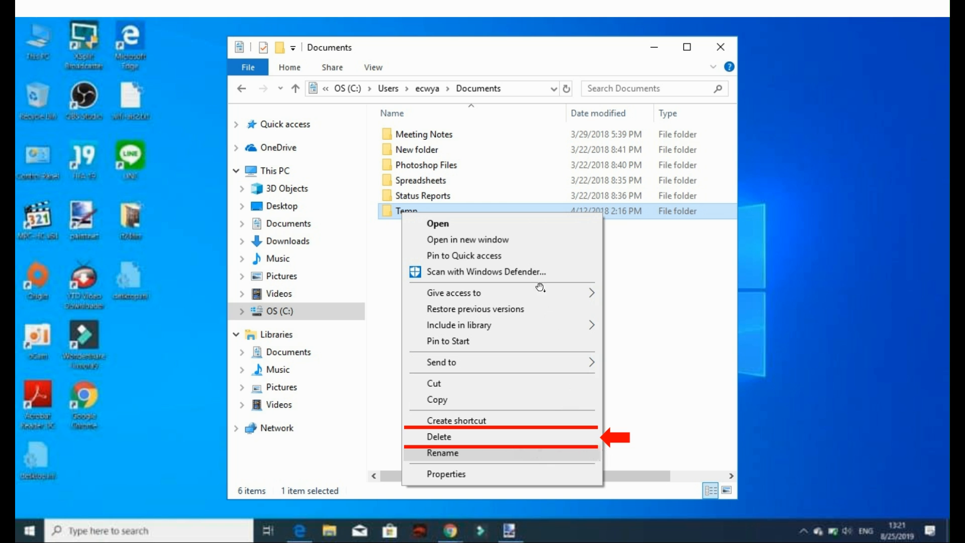
{"action": "mouse_move", "coordinate": [548, 222]}
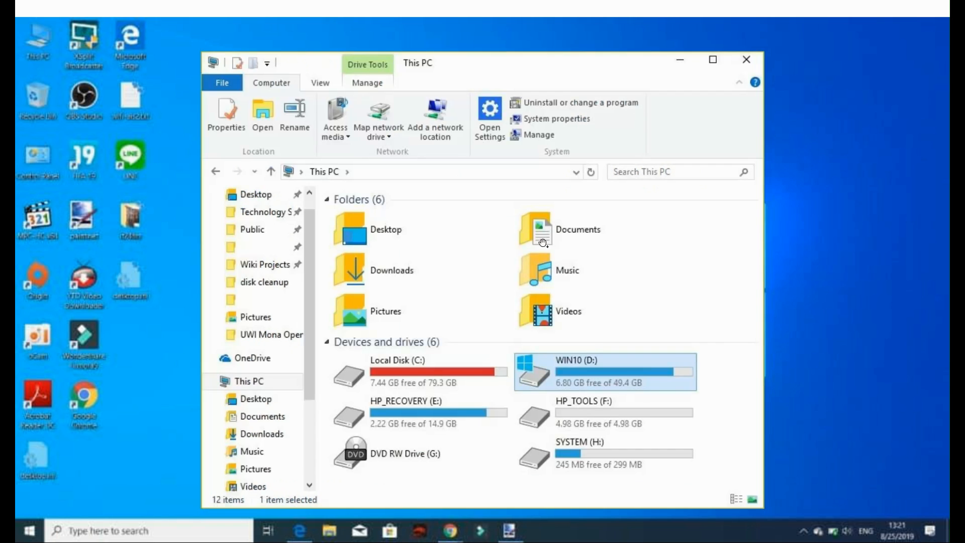
{"action": "mouse_move", "coordinate": [530, 215]}
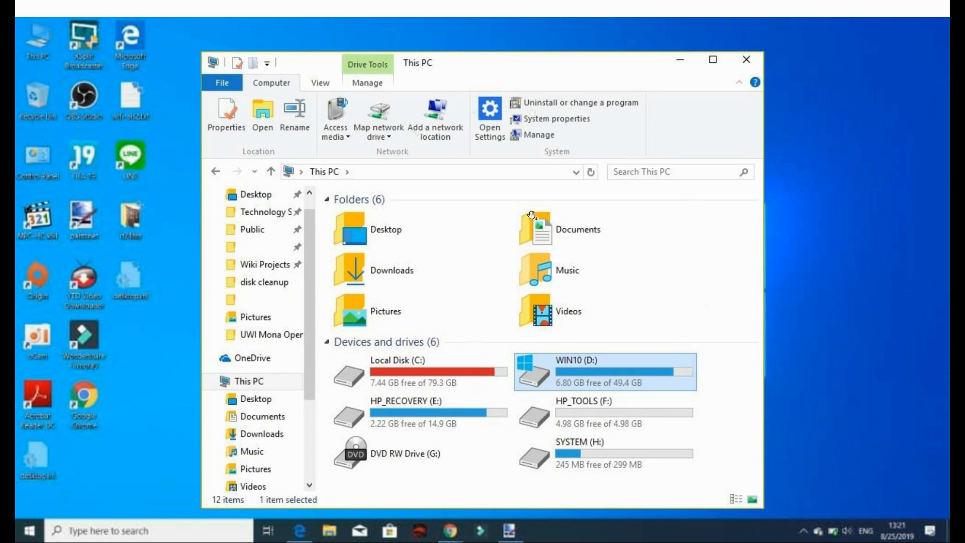